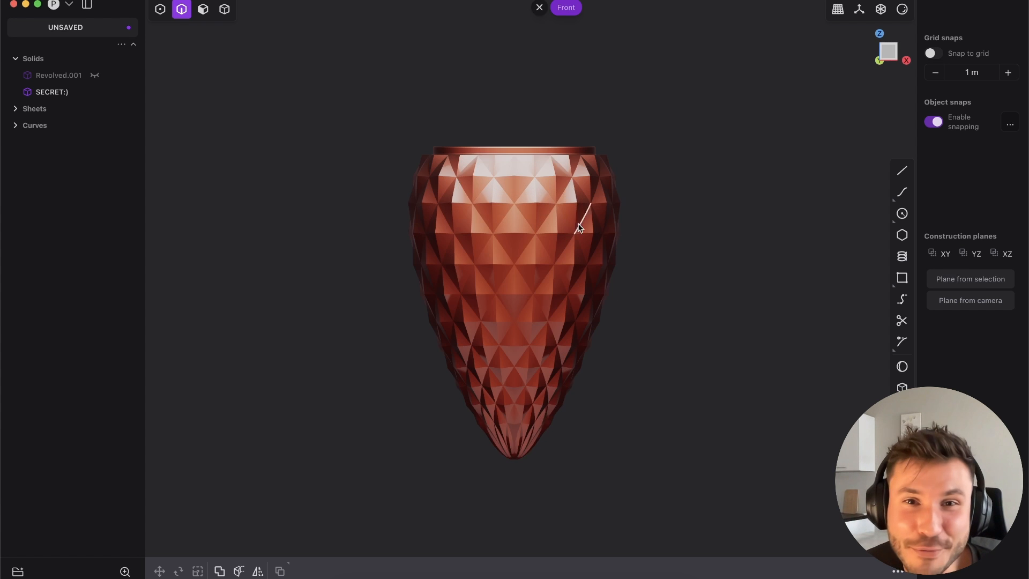
- Orbit and zoom the copper pinecone to inspect its facets from above
left_click_drag(578, 226, 554, 197)
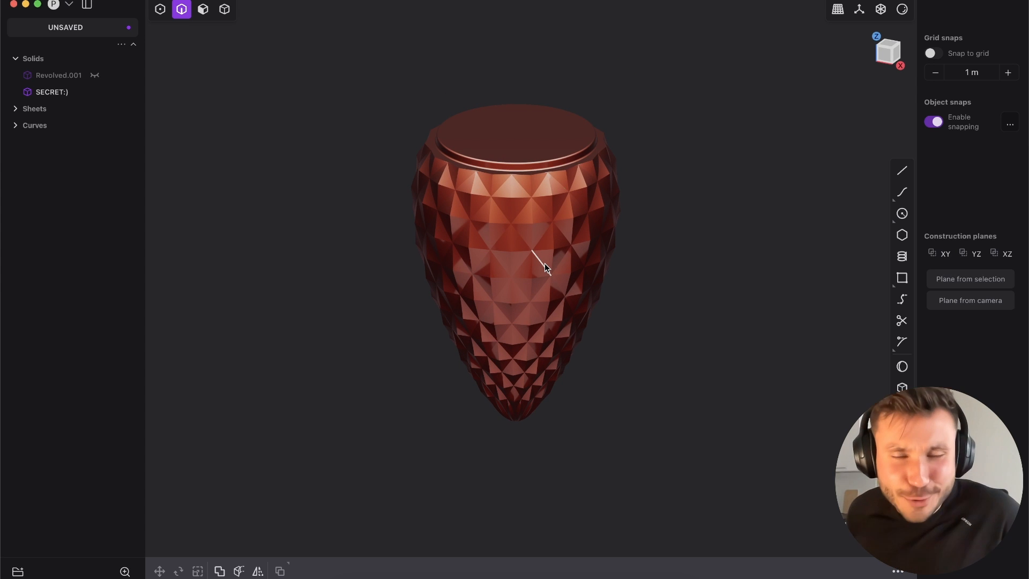
mouse_move(495, 197)
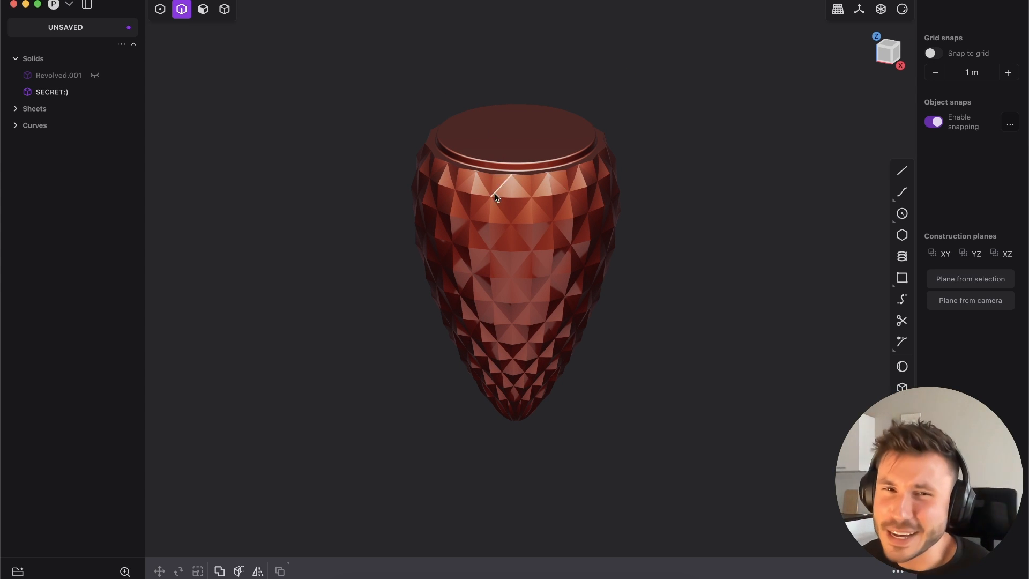
left_click_drag(495, 198, 551, 285)
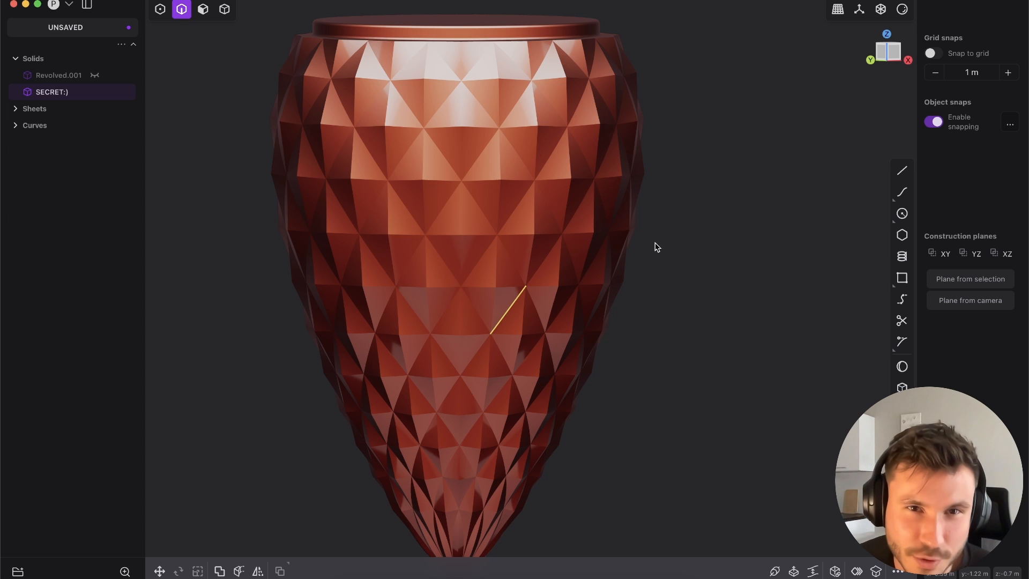
left_click_drag(656, 247, 426, 294)
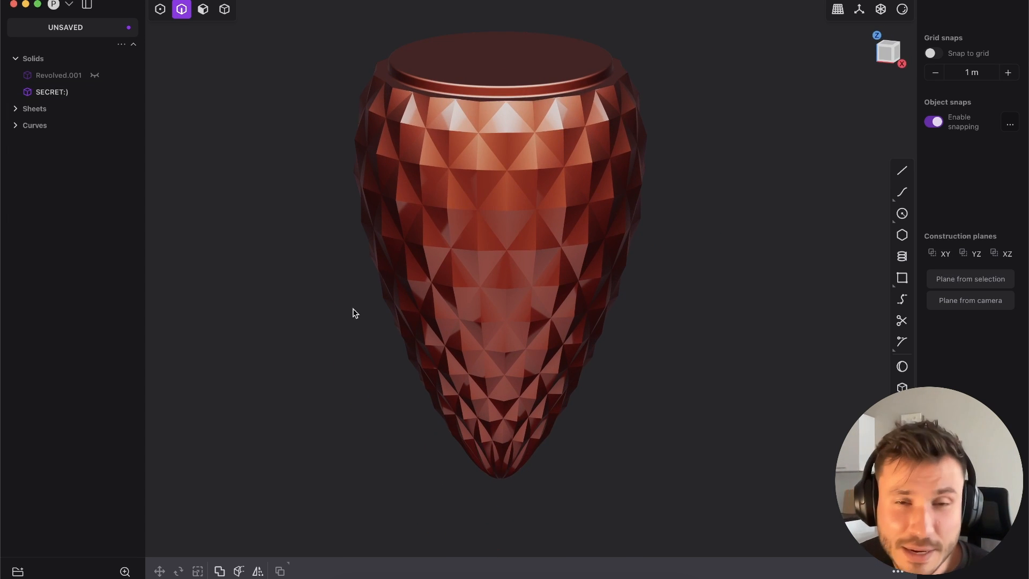
mouse_move(290, 245)
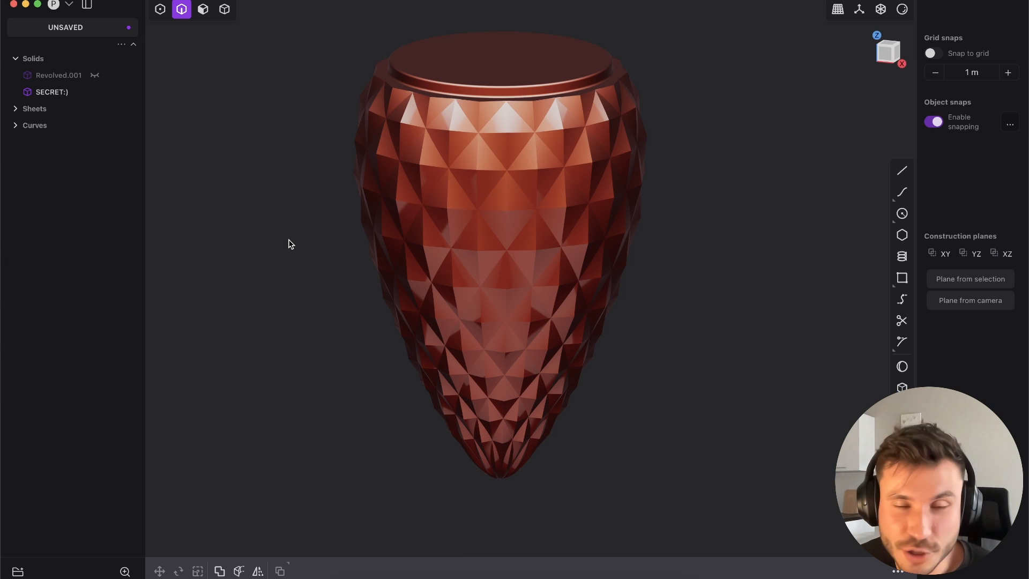
mouse_move(485, 390)
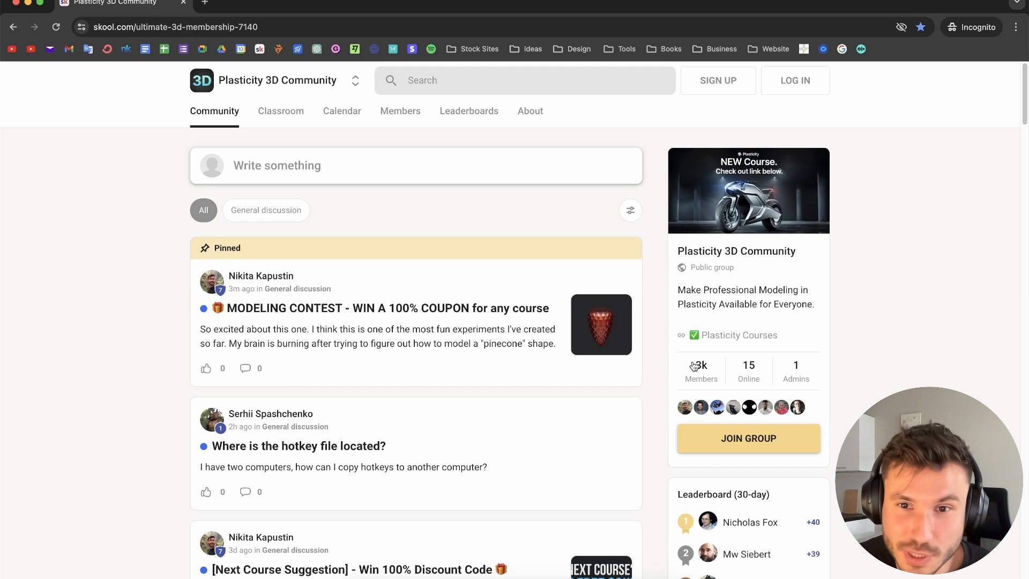
mouse_move(415, 269)
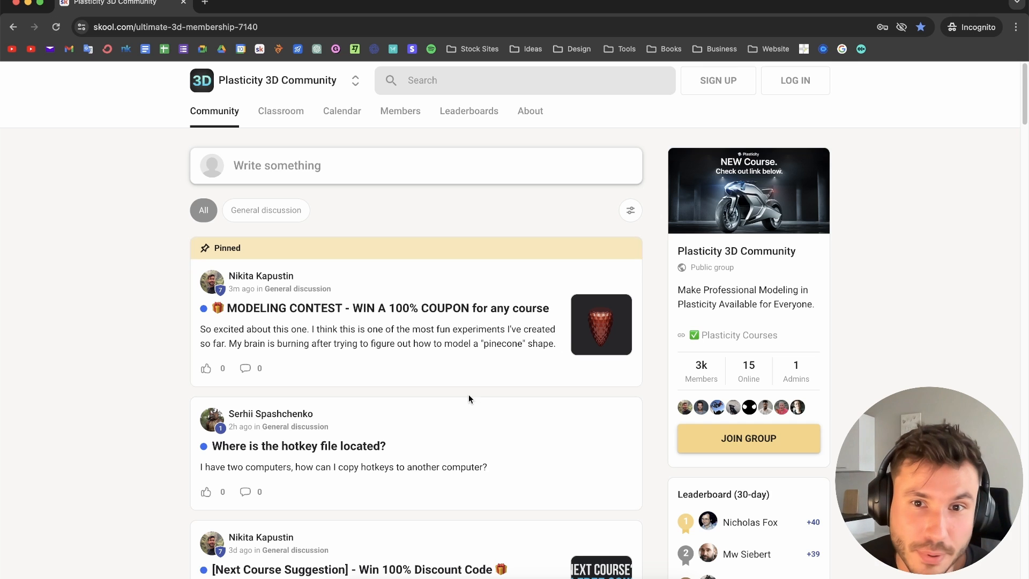
- Open the pinned MODELING CONTEST post, bringing up the Skool sign-up prompt
left_click(386, 307)
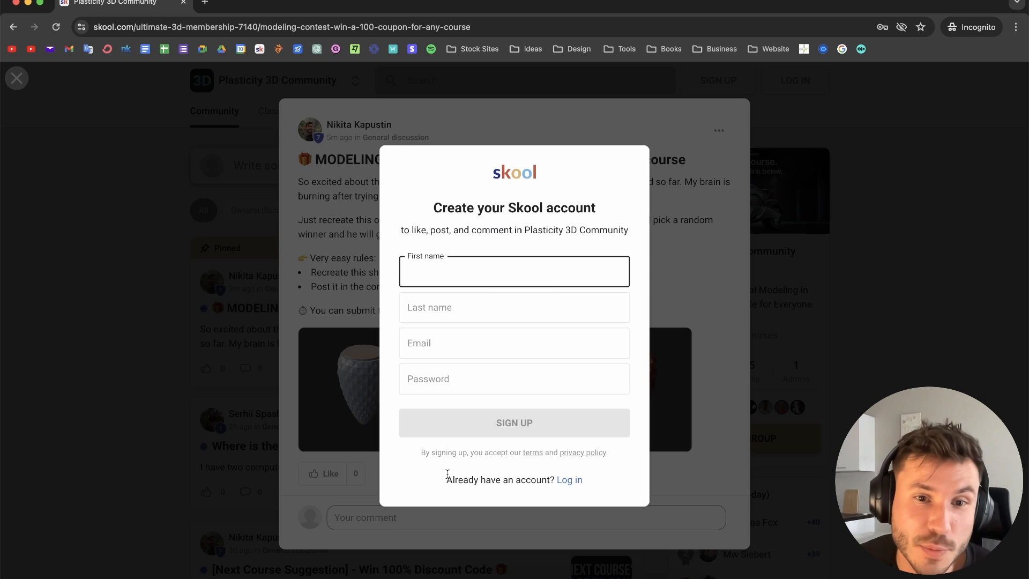
- Reopen the contest post signed in and check the Add video dialog for a comment
left_click(16, 78)
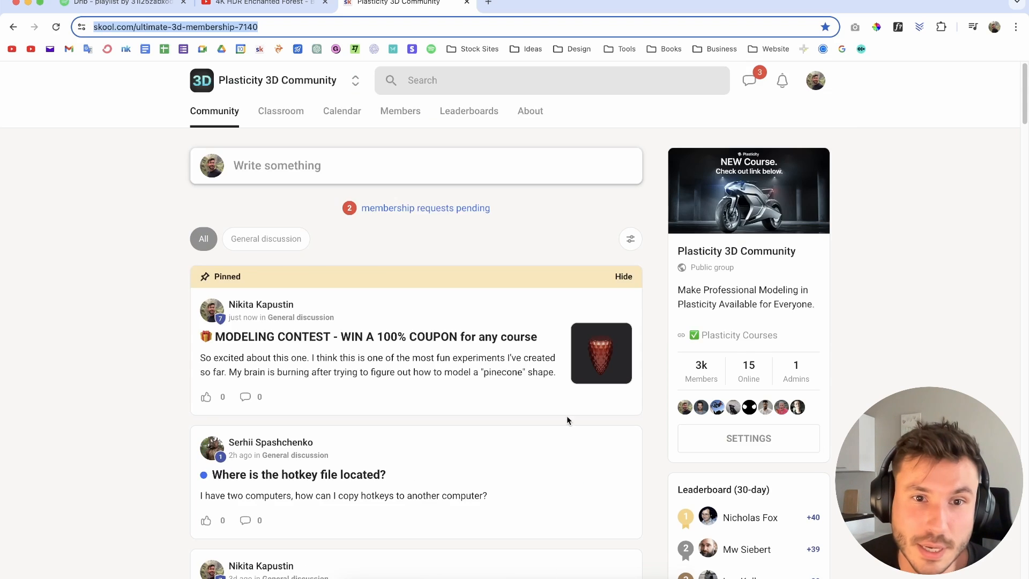
left_click(368, 337)
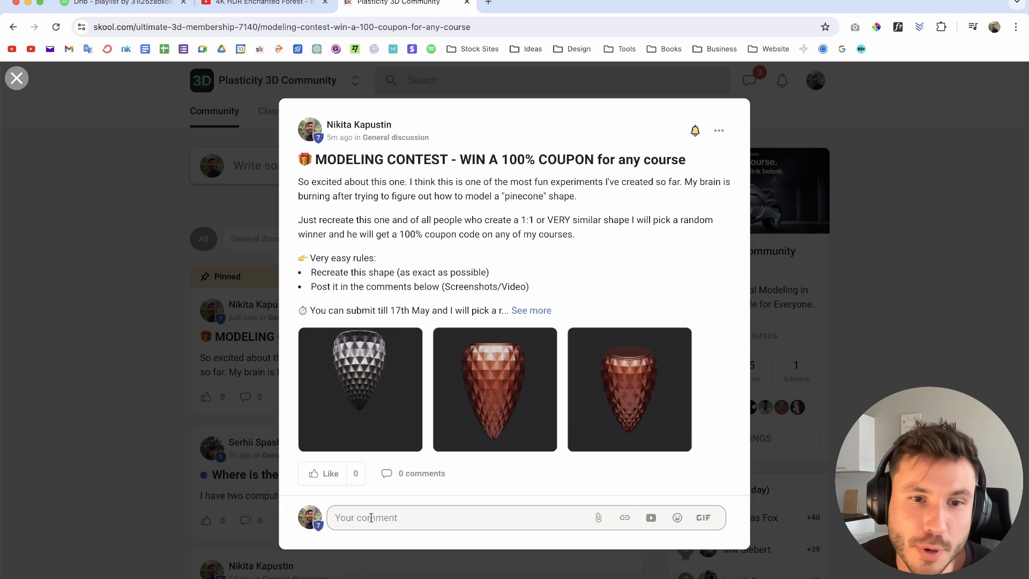
left_click(650, 516)
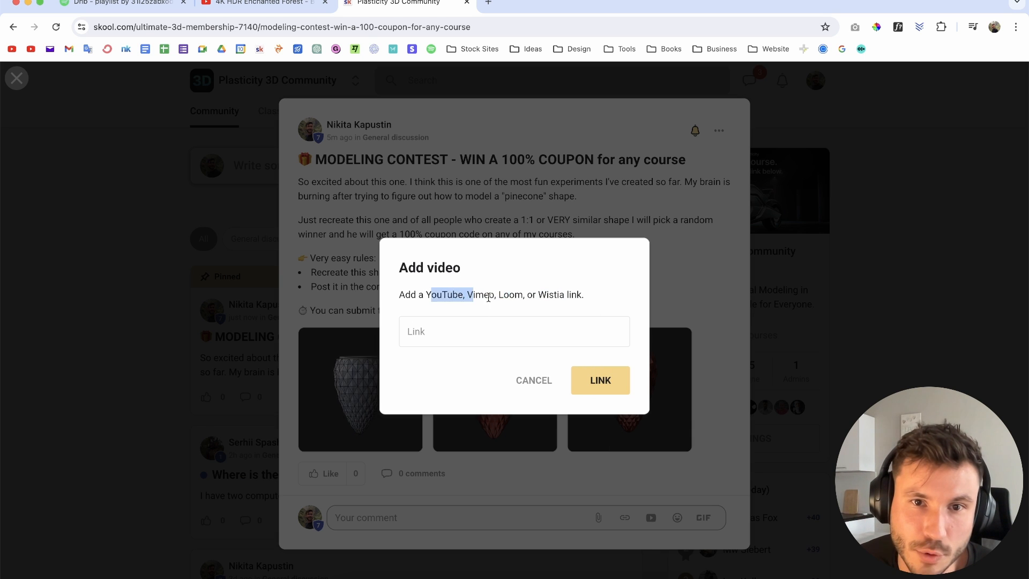
left_click(534, 379)
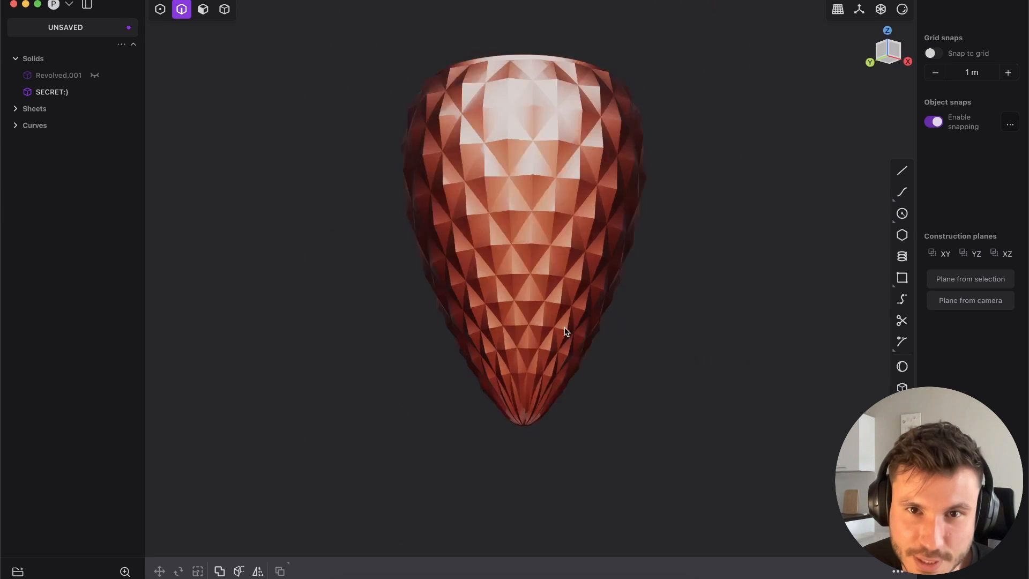
left_click_drag(566, 331, 495, 285)
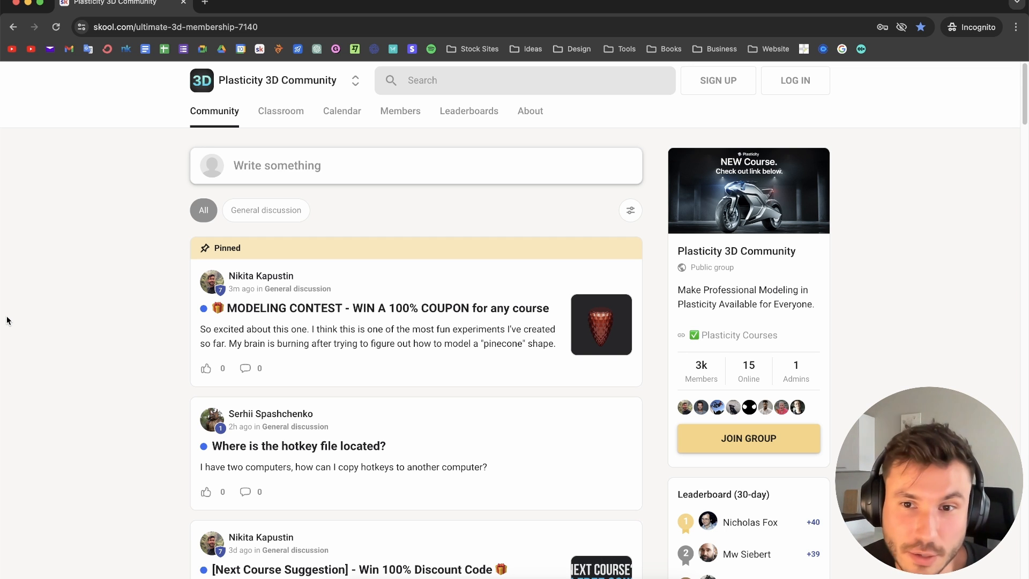
mouse_move(196, 375)
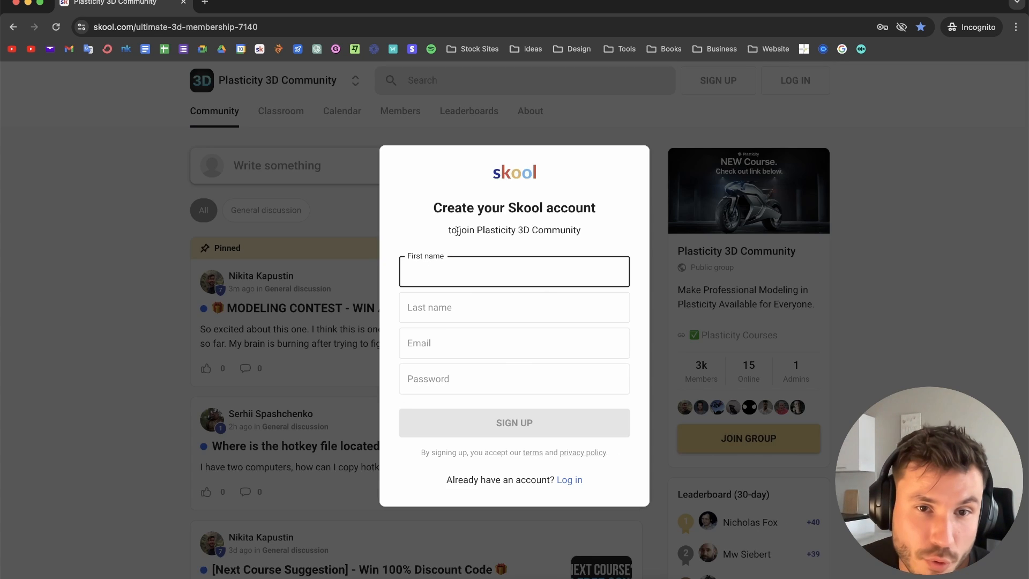
mouse_move(356, 234)
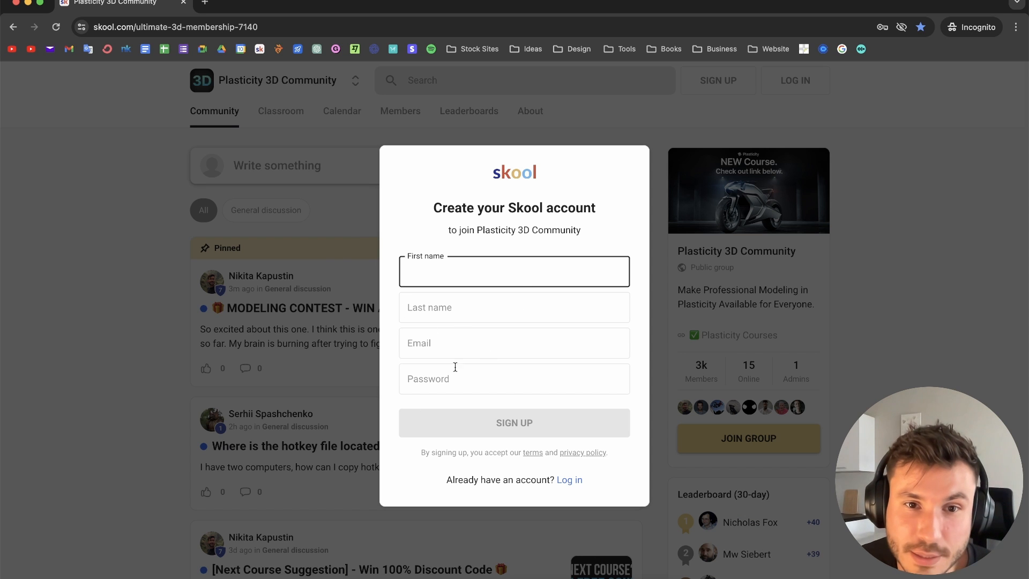
mouse_move(543, 428)
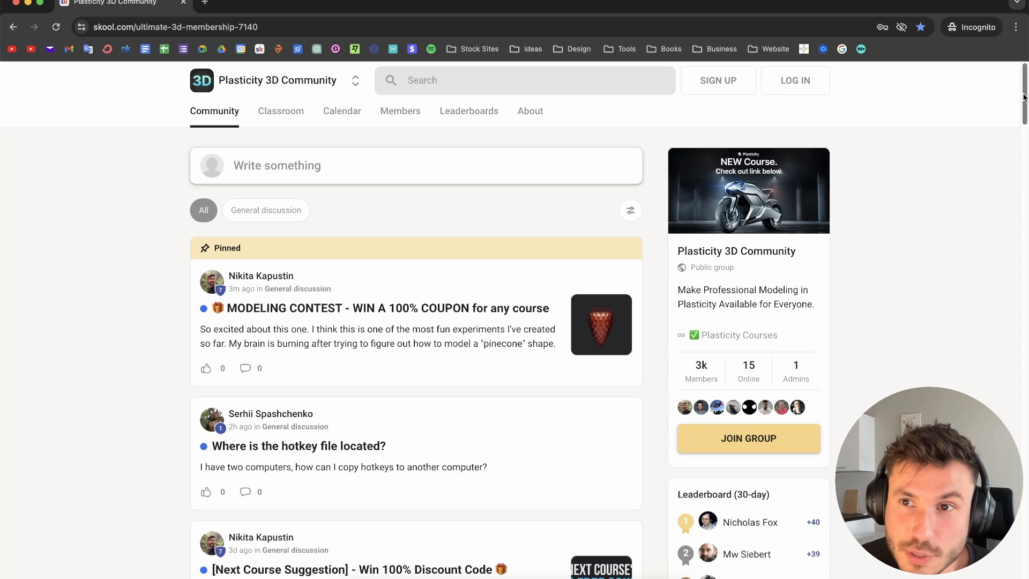
scroll("down", 3)
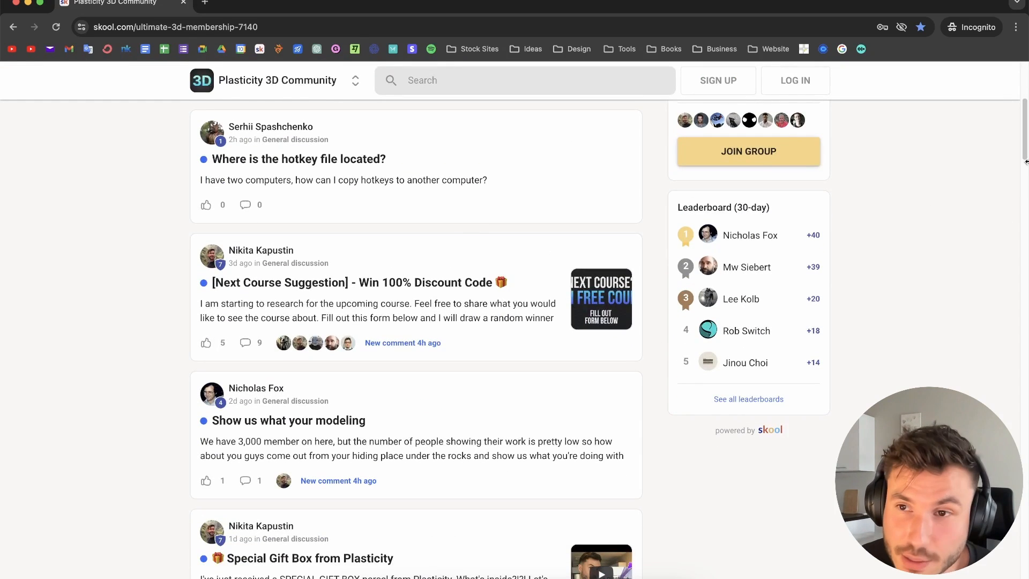
scroll("down", 3)
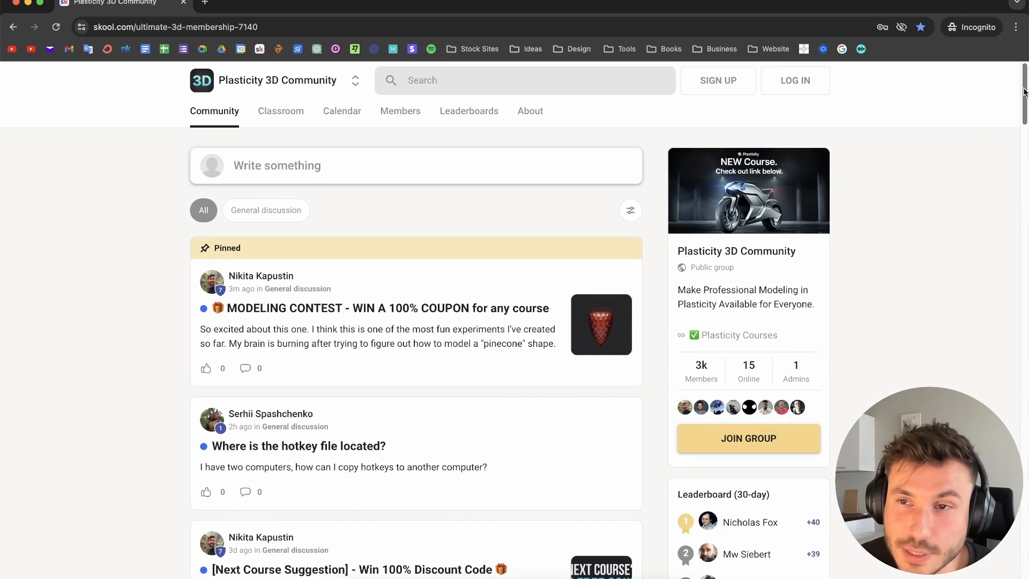
scroll("down", 3)
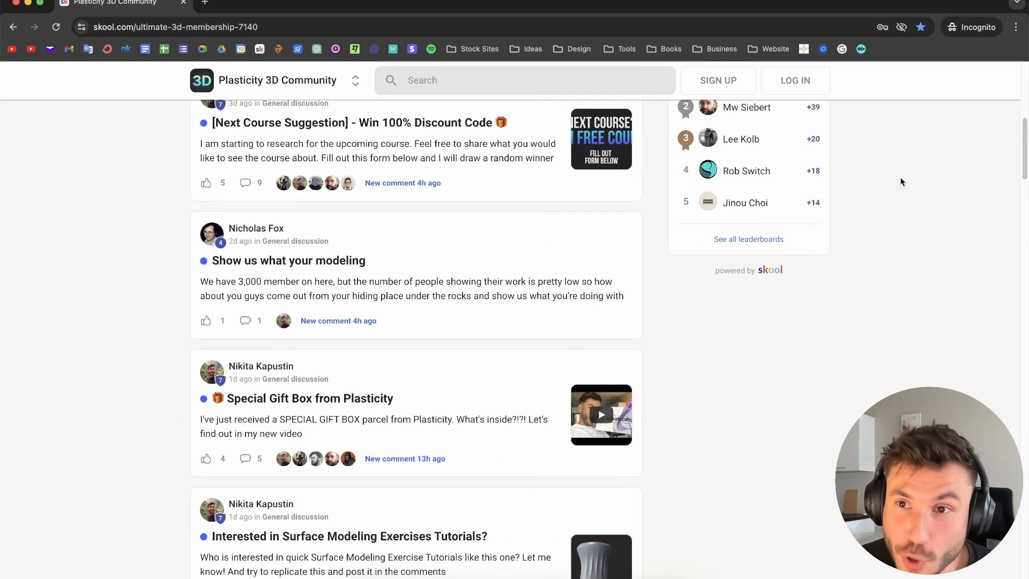
scroll("down", 3)
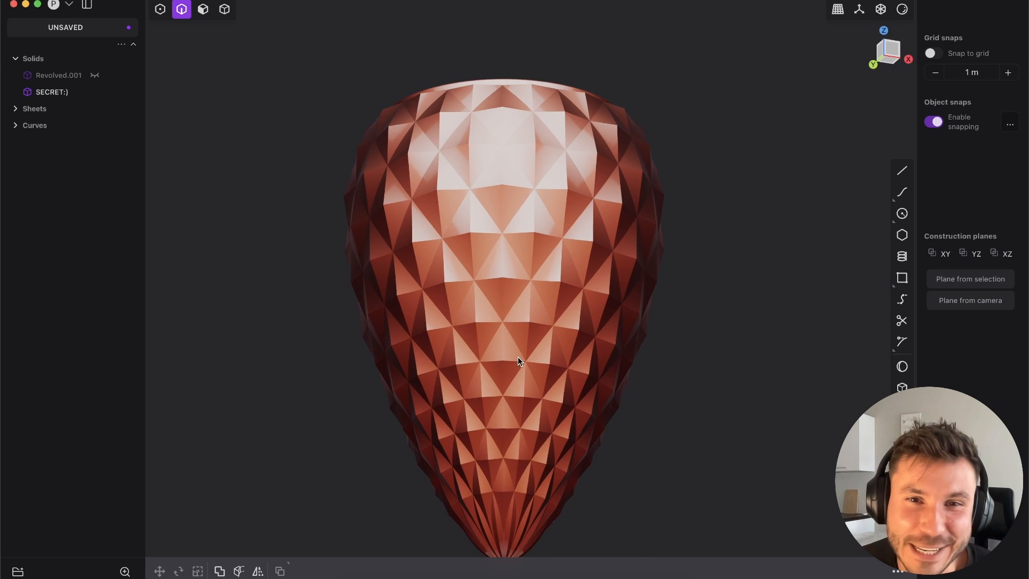
left_click_drag(518, 362, 501, 336)
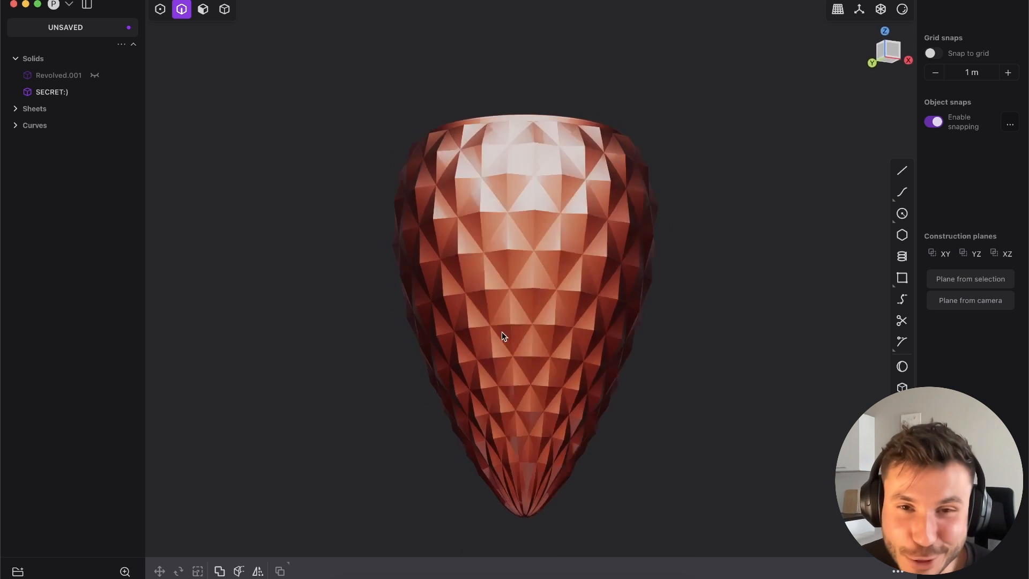
left_click_drag(502, 337, 560, 269)
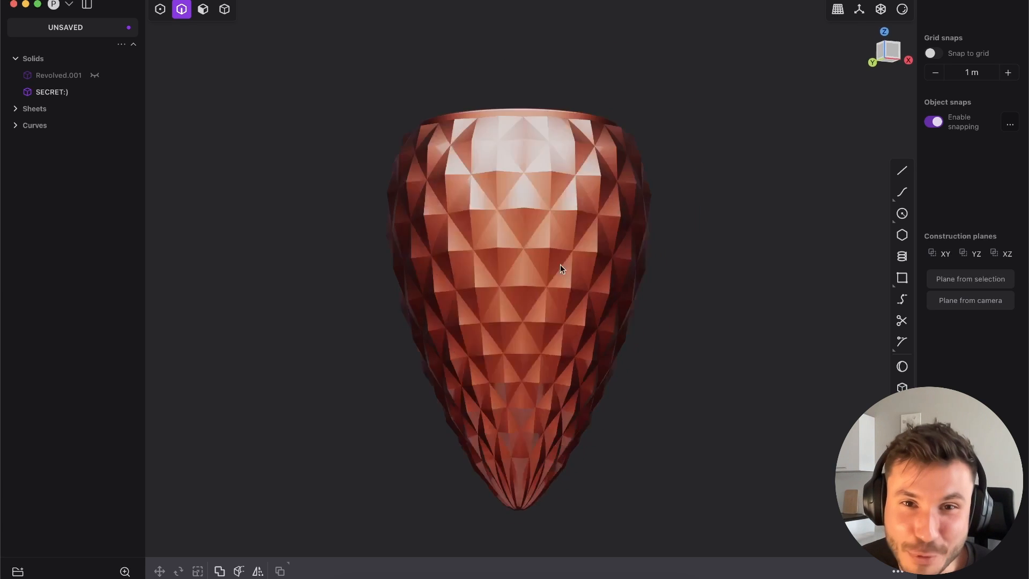